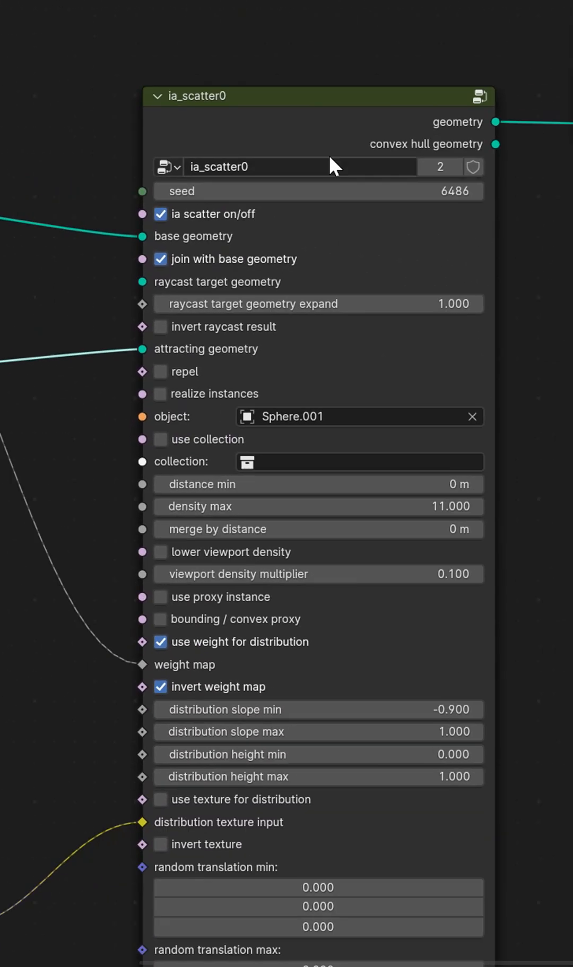
scroll(down, 3)
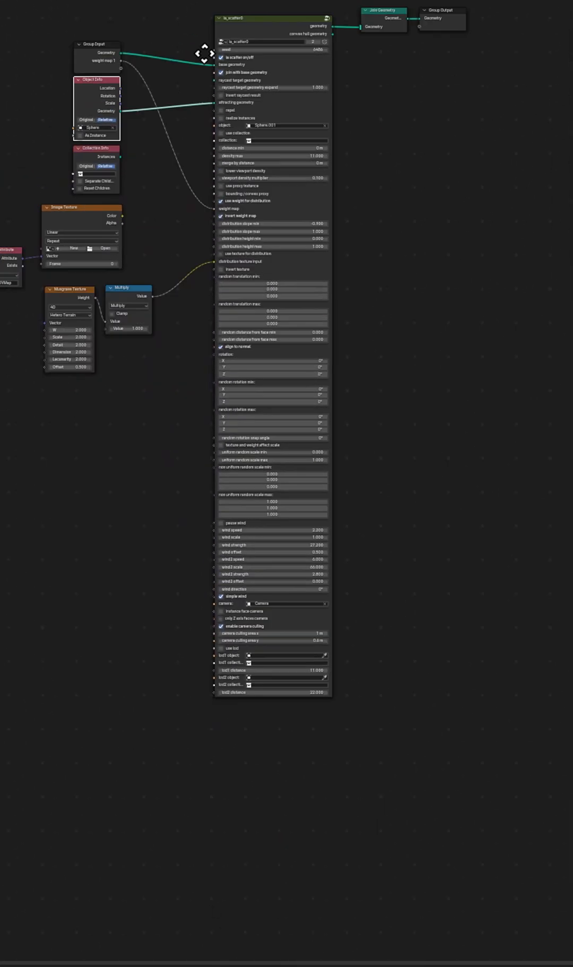
scroll(up, 3)
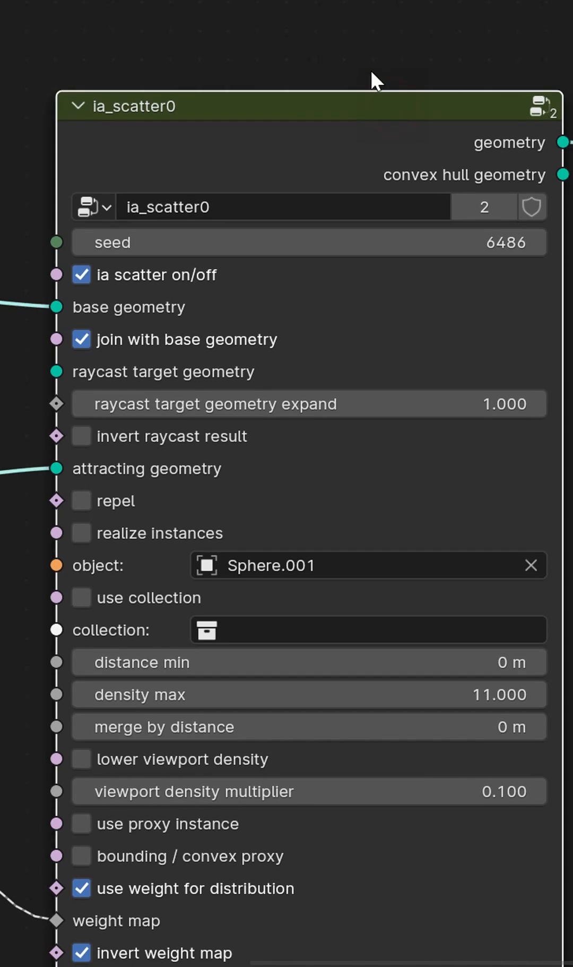
mouse_move(331, 186)
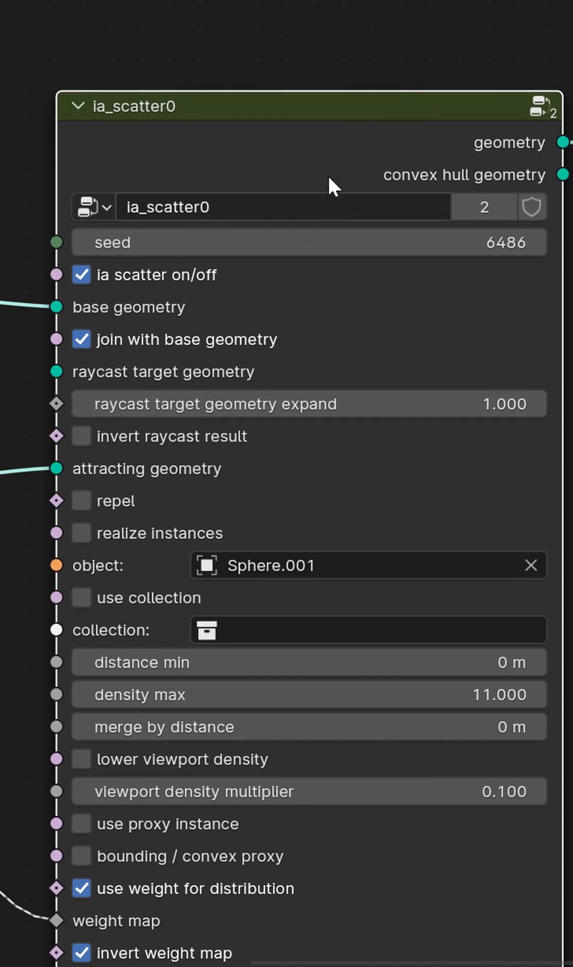
scroll(down, 3)
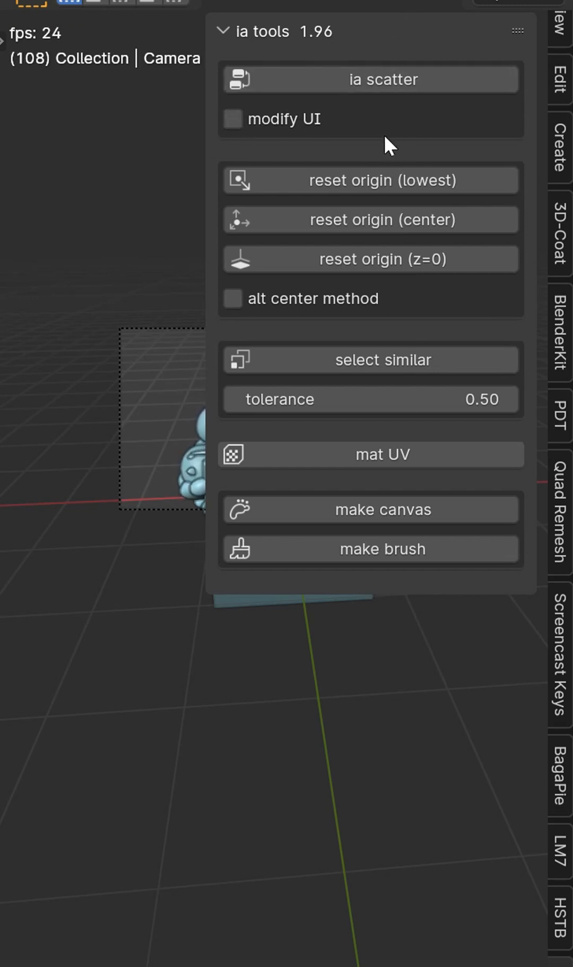
mouse_move(453, 256)
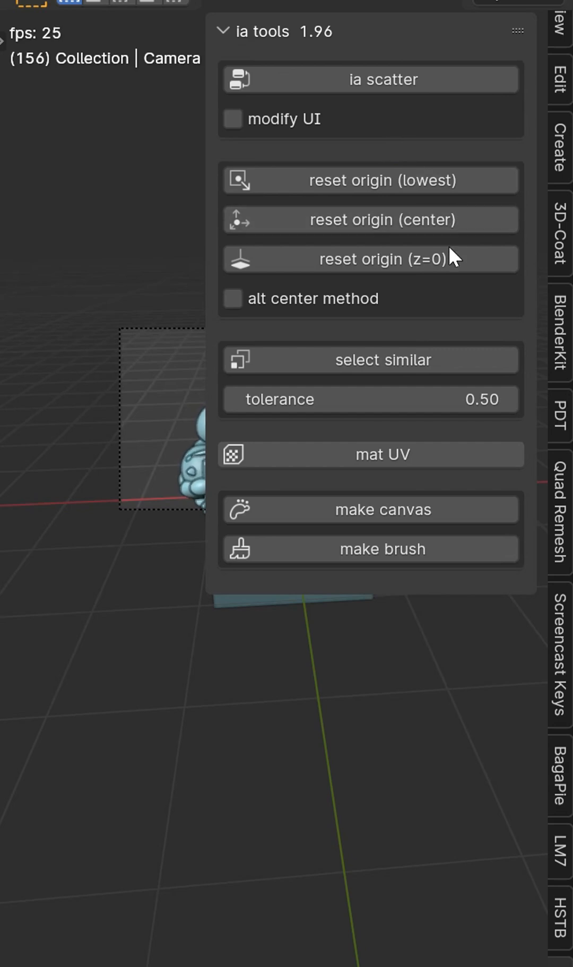